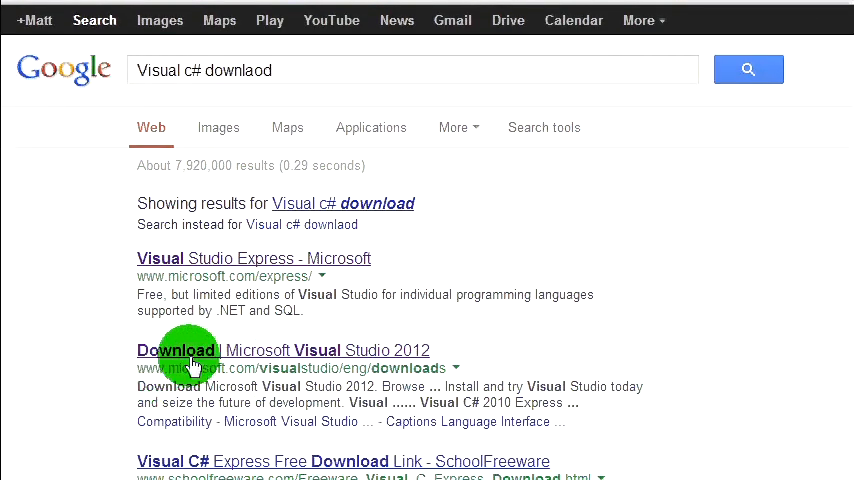
Reach the Visual Studio Express downloads and expand Visual C# 2010 Express details, then open a new tab
{"action": "left_click", "coordinate": [178, 350]}
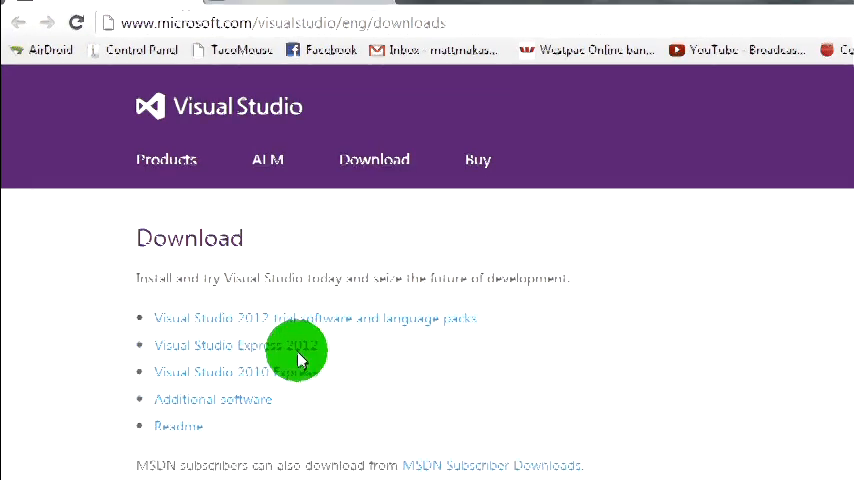
{"action": "left_click", "coordinate": [237, 345]}
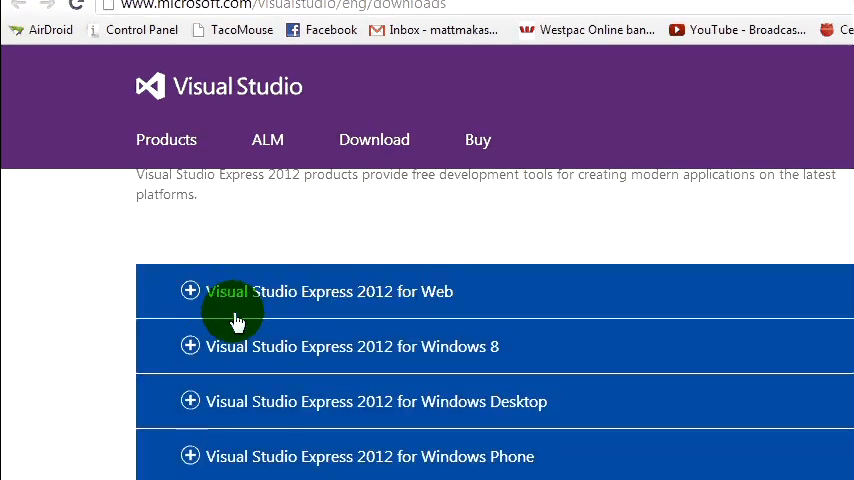
{"action": "scroll", "scroll_direction": "down", "scroll_amount": 3}
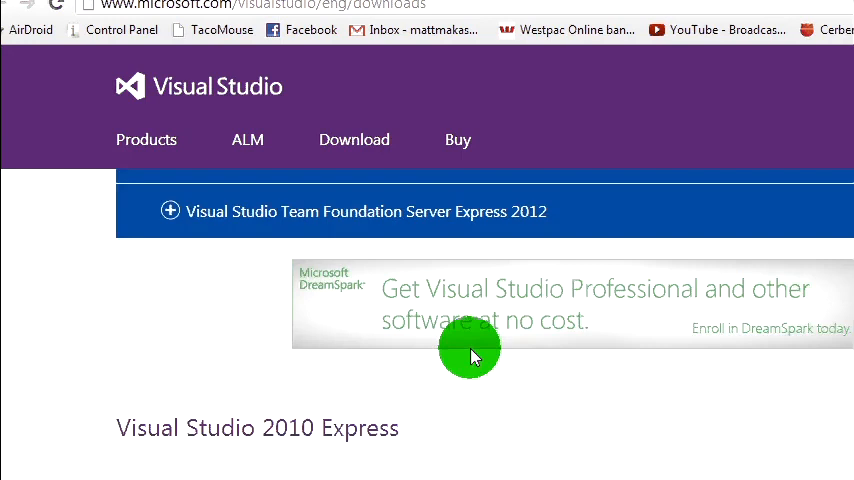
{"action": "scroll", "scroll_direction": "down", "scroll_amount": 3}
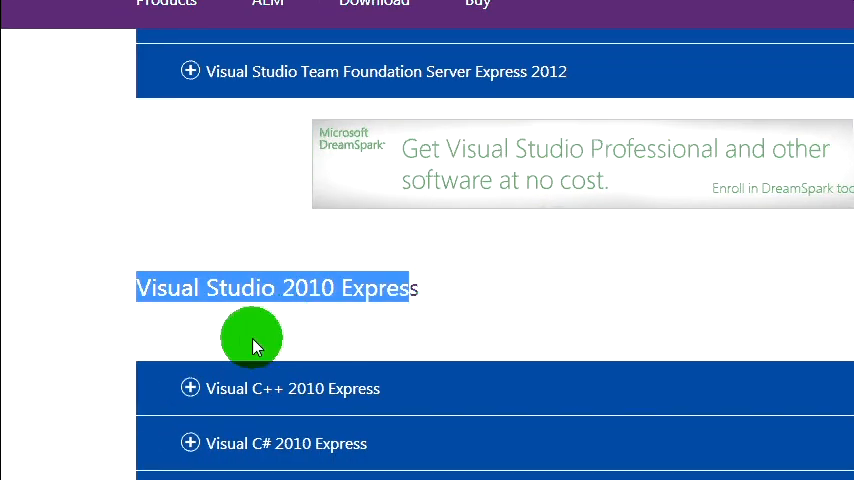
{"action": "left_click", "coordinate": [285, 443]}
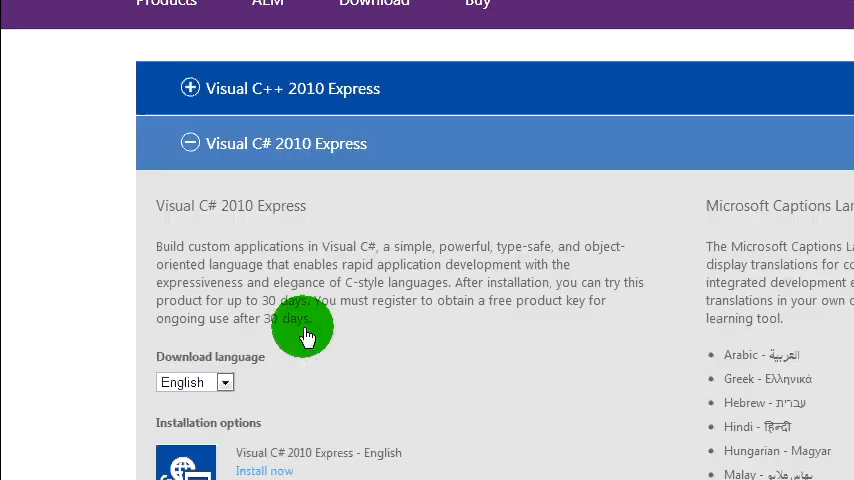
{"action": "scroll", "scroll_direction": "down", "scroll_amount": 3}
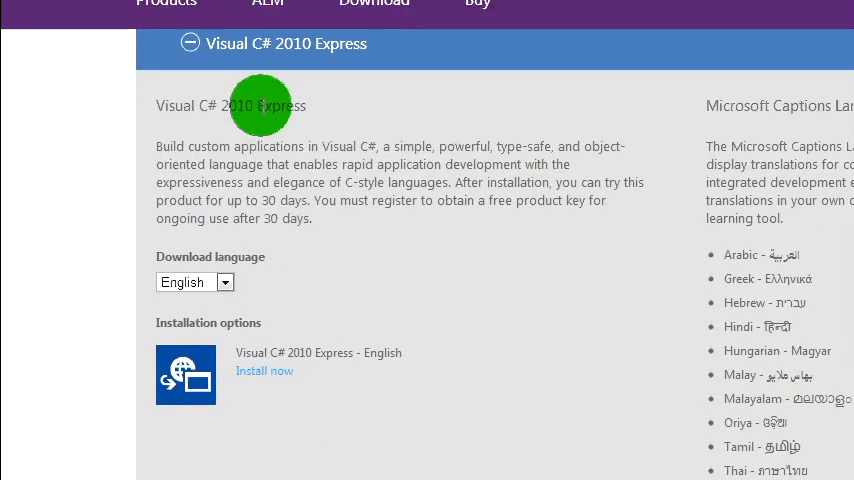
{"action": "left_click", "coordinate": [248, 12]}
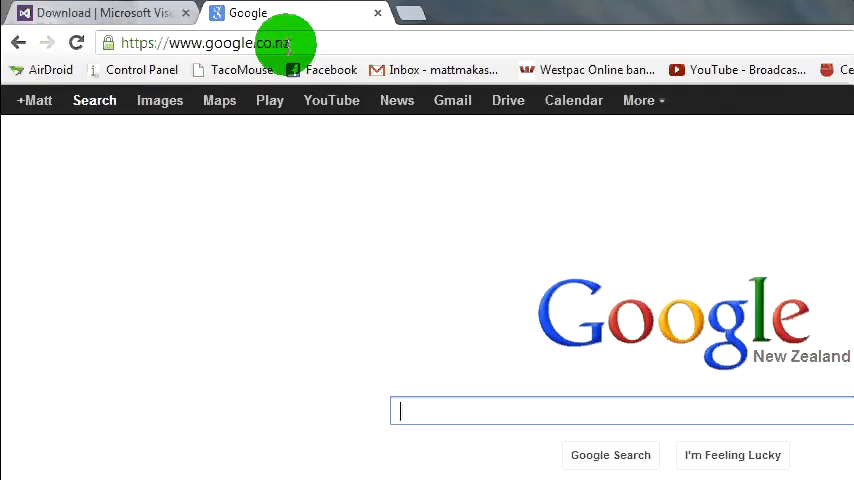
Search Google for '32feet' and start the 32feet.NET download from its CodePlex page
{"action": "type", "text": "32feet bluetooth download"}
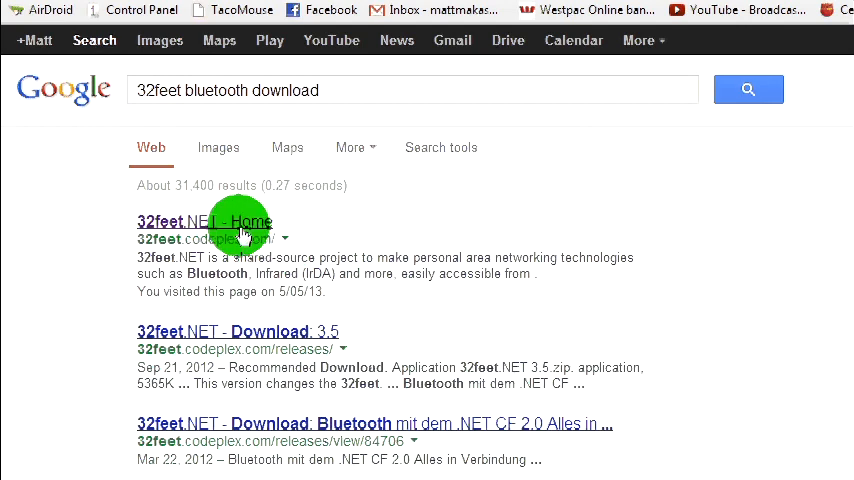
{"action": "left_click", "coordinate": [204, 221]}
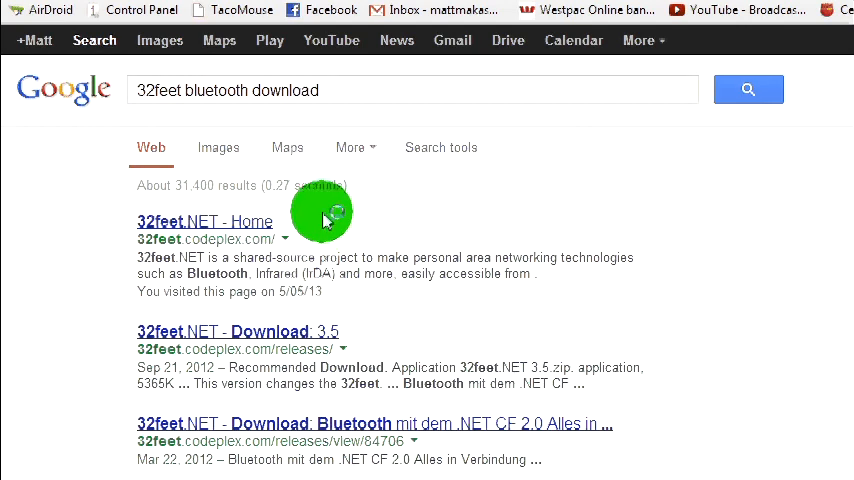
{"action": "left_click", "coordinate": [204, 221]}
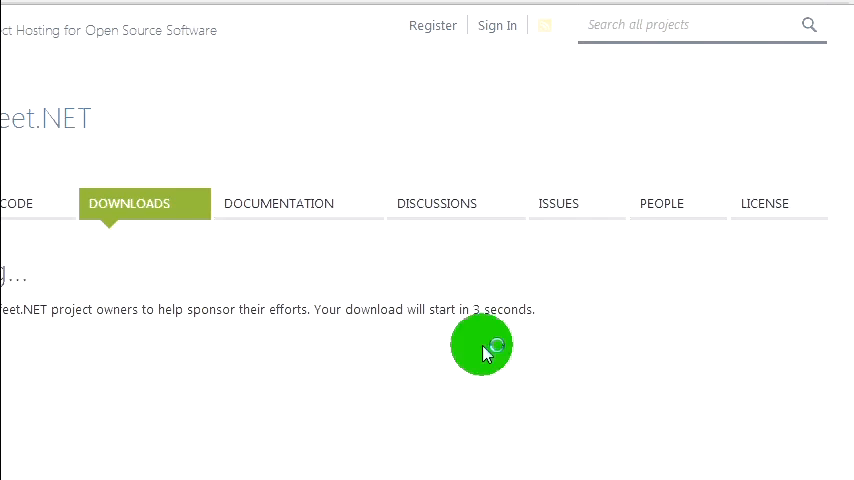
{"action": "scroll", "scroll_direction": "down", "scroll_amount": 3}
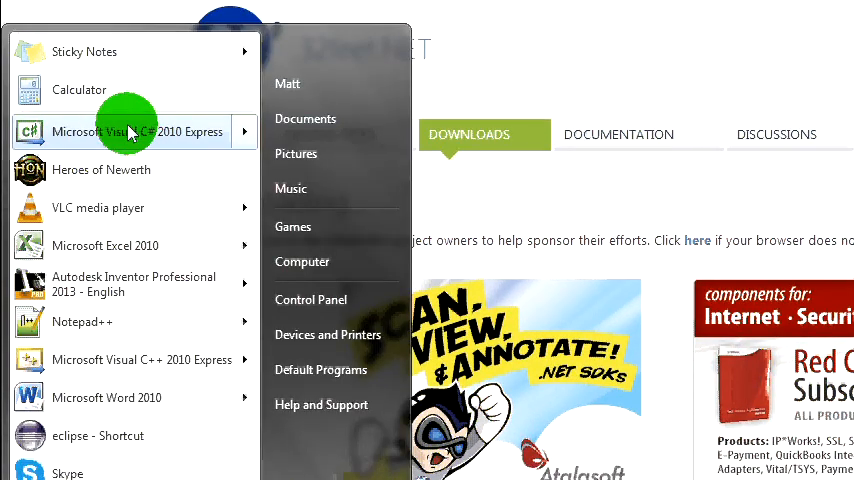
Launch Visual C# 2010 Express and bring up the options for the downloaded 32feet.NET zip
{"action": "left_click", "coordinate": [135, 131]}
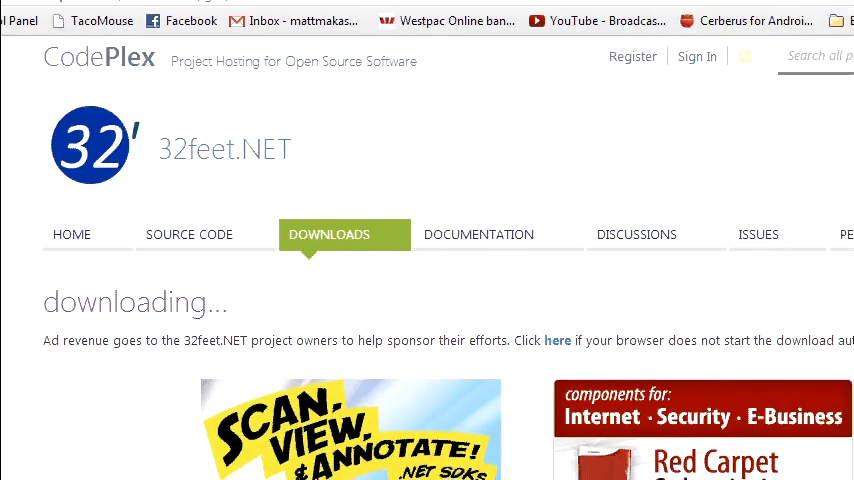
{"action": "scroll", "scroll_direction": "down", "scroll_amount": 3}
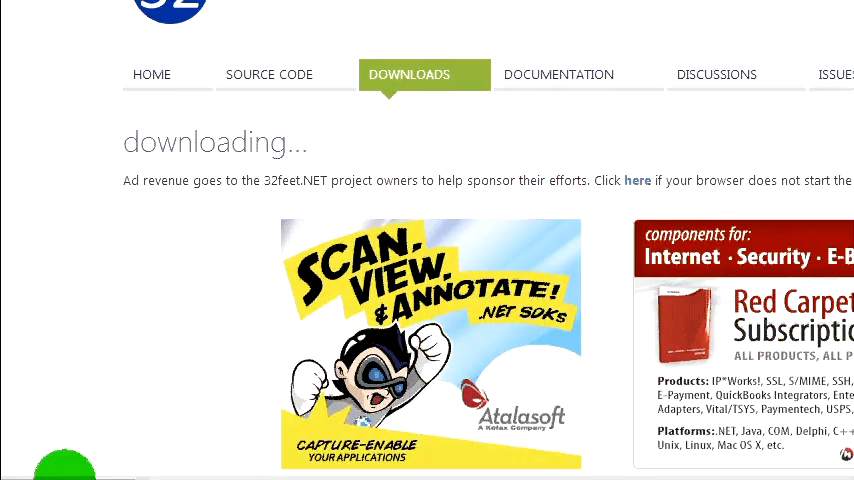
{"action": "scroll", "scroll_direction": "down", "scroll_amount": 3}
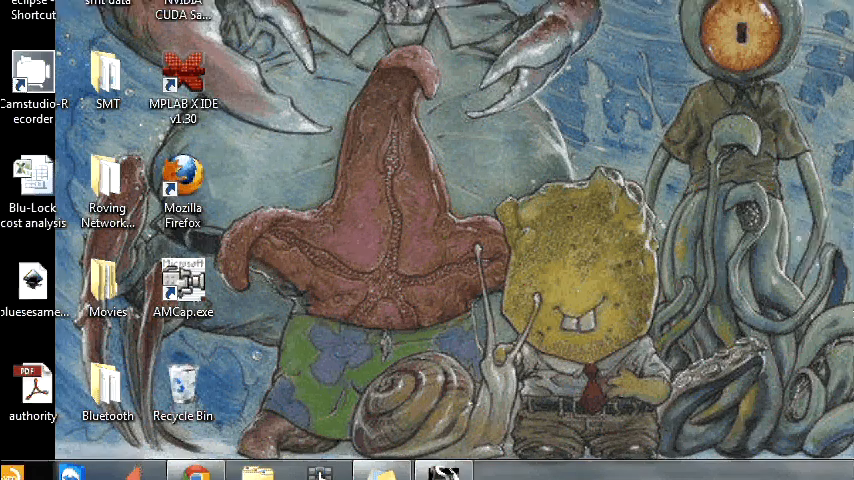
{"action": "right_click", "coordinate": [490, 250]}
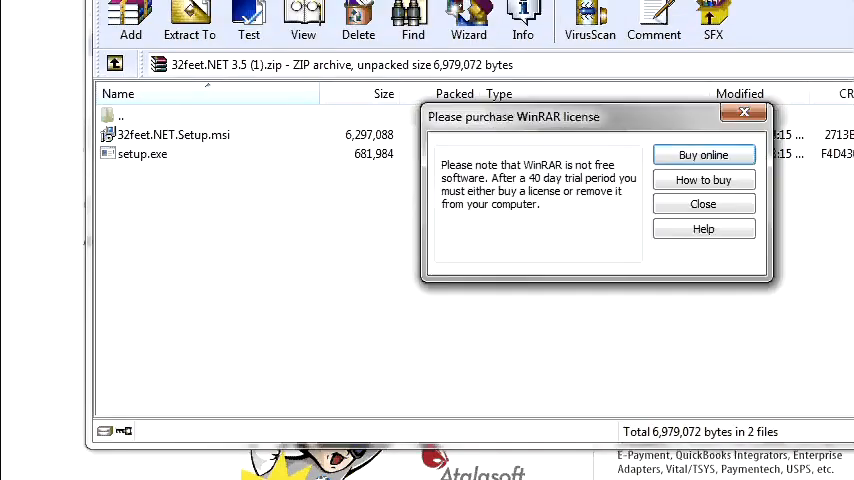
Extract the 32feet.NET setup files into a 32Feet folder on the Desktop
{"action": "left_click", "coordinate": [703, 203]}
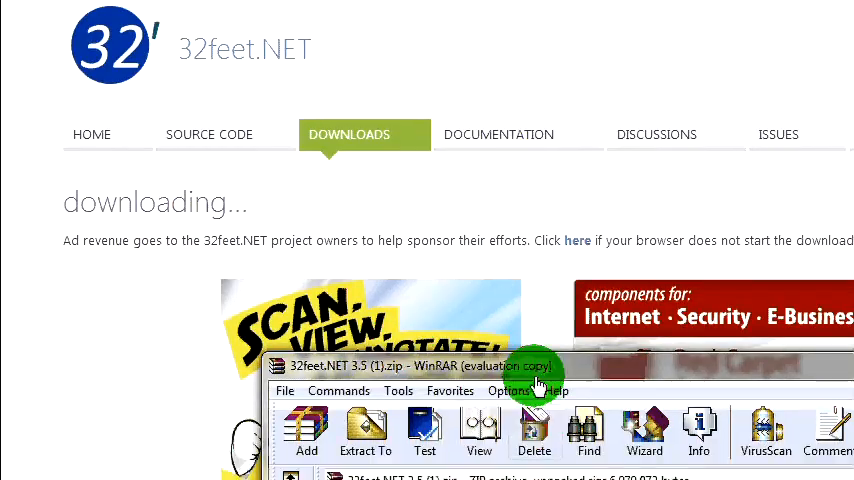
{"action": "left_click", "coordinate": [365, 430]}
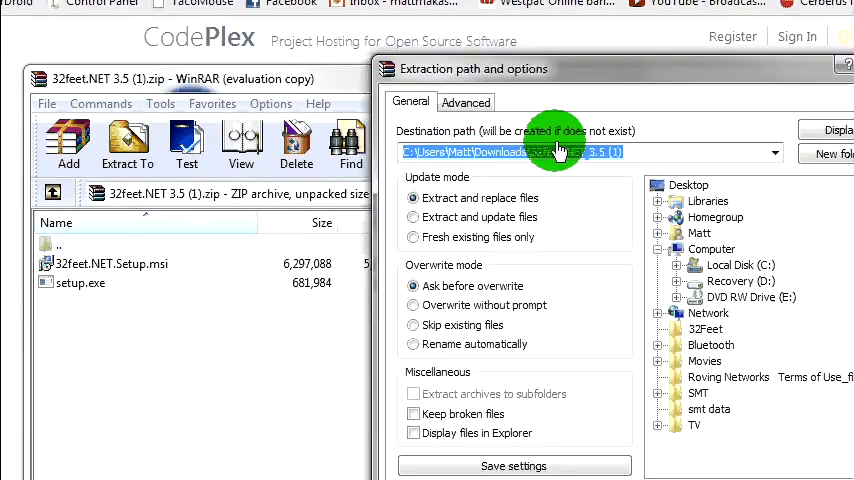
{"action": "left_click", "coordinate": [609, 165]}
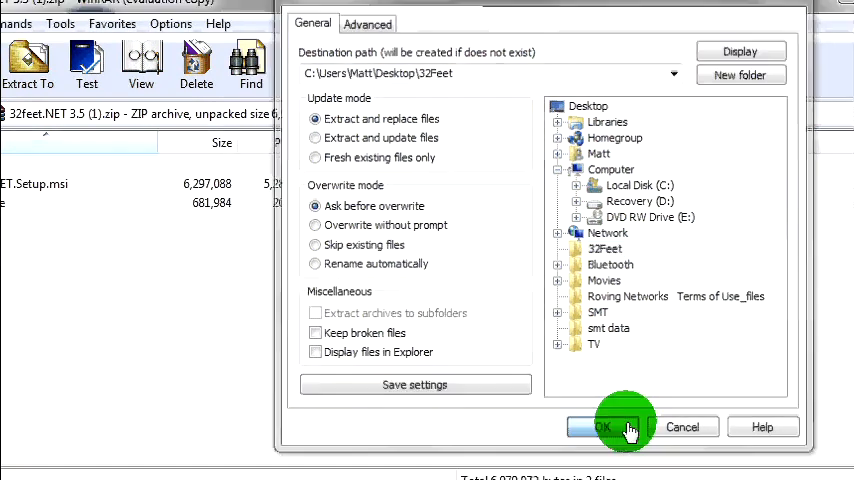
{"action": "left_click", "coordinate": [612, 427]}
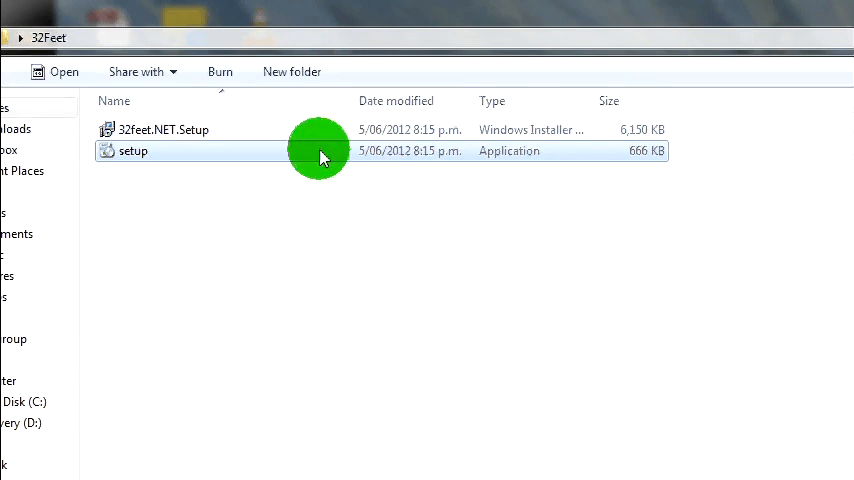
Install 32feet.NET, check its Program Files (x86) folder, and close Explorer and WinRAR
{"action": "double_click", "coordinate": [134, 150]}
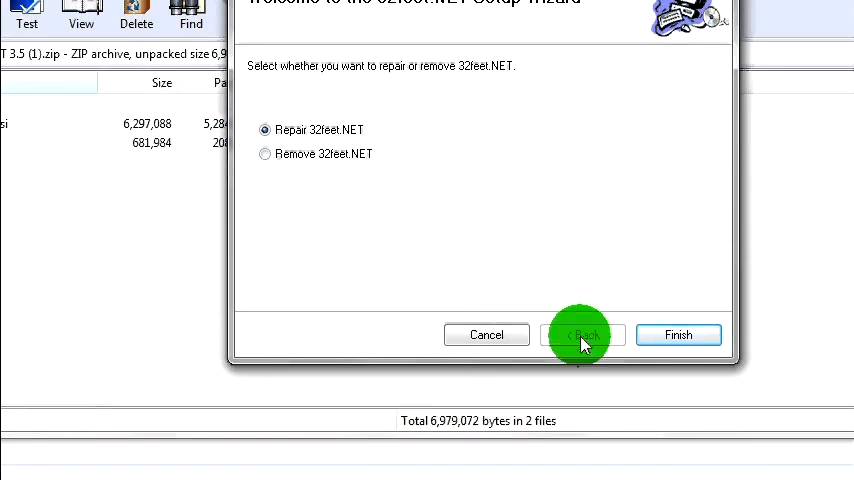
{"action": "left_click", "coordinate": [486, 334]}
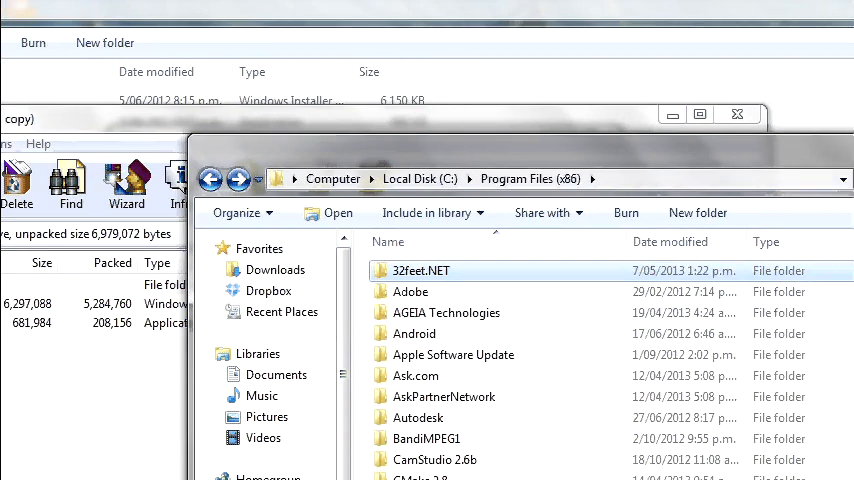
{"action": "left_click", "coordinate": [736, 113]}
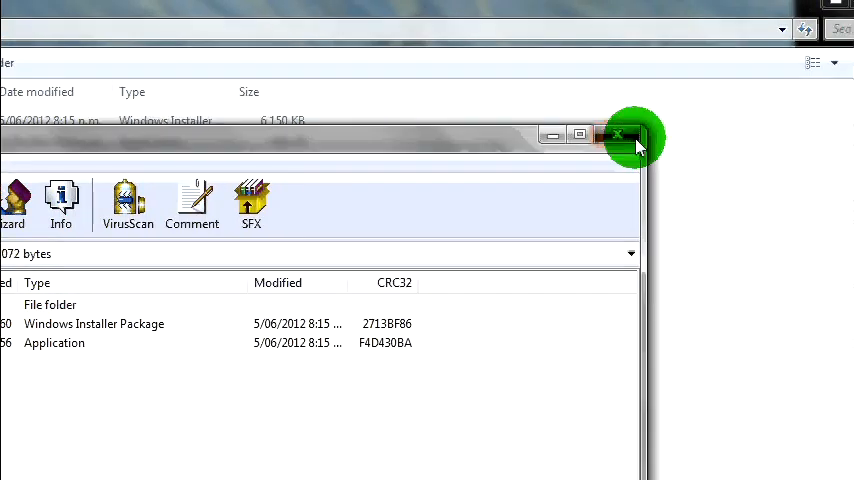
{"action": "left_click", "coordinate": [620, 135]}
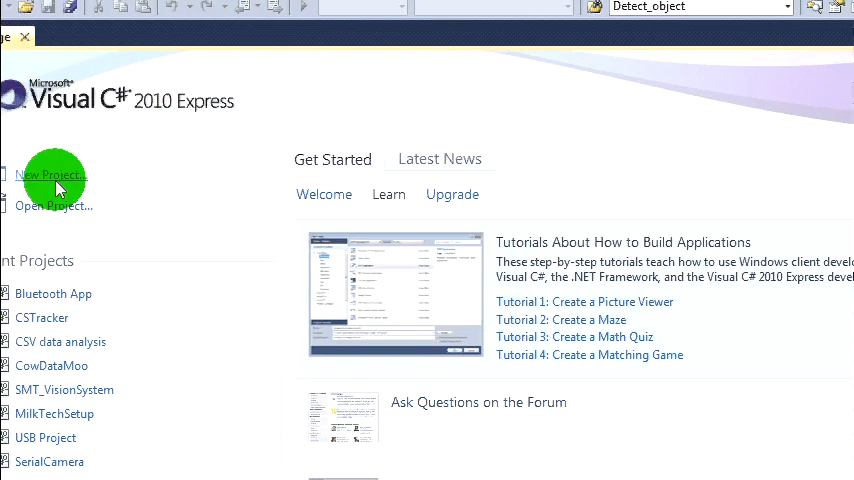
Start a new project, naming it 'Bluetooth Tutorial'
{"action": "left_click", "coordinate": [51, 175]}
{"action": "type", "text": "B"}
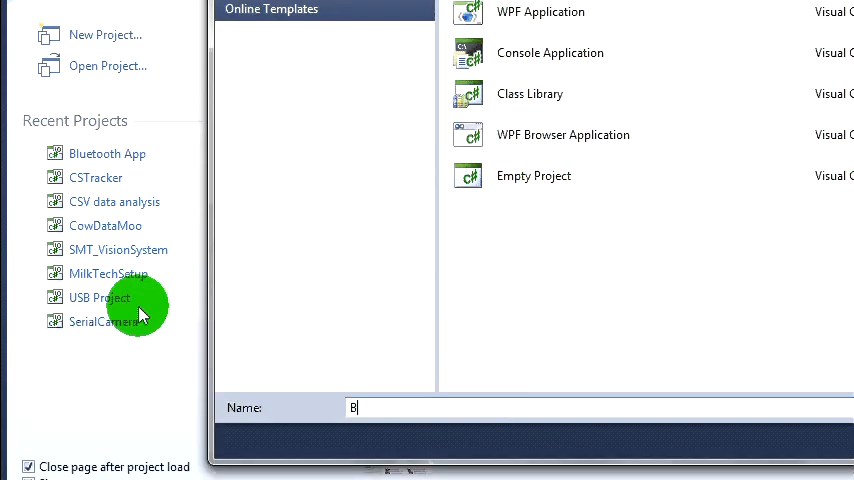
{"action": "type", "text": "luetooth Tu"}
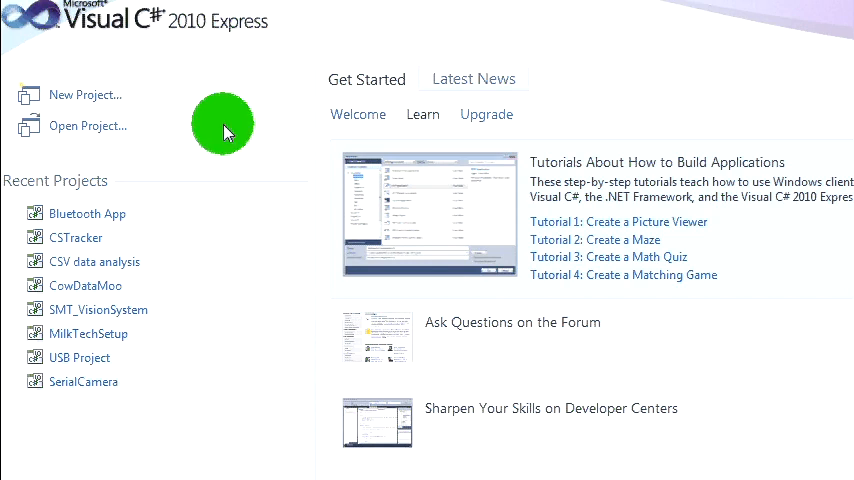
{"action": "mouse_move", "coordinate": [240, 150]}
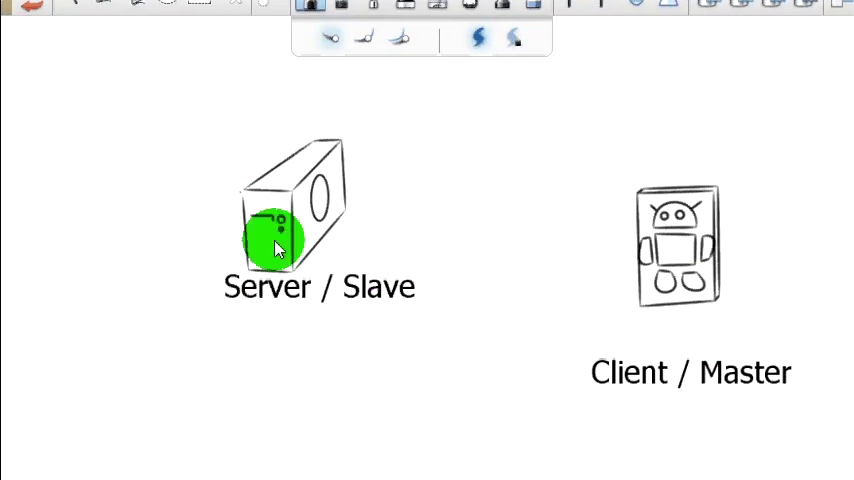
{"action": "mouse_move", "coordinate": [222, 278]}
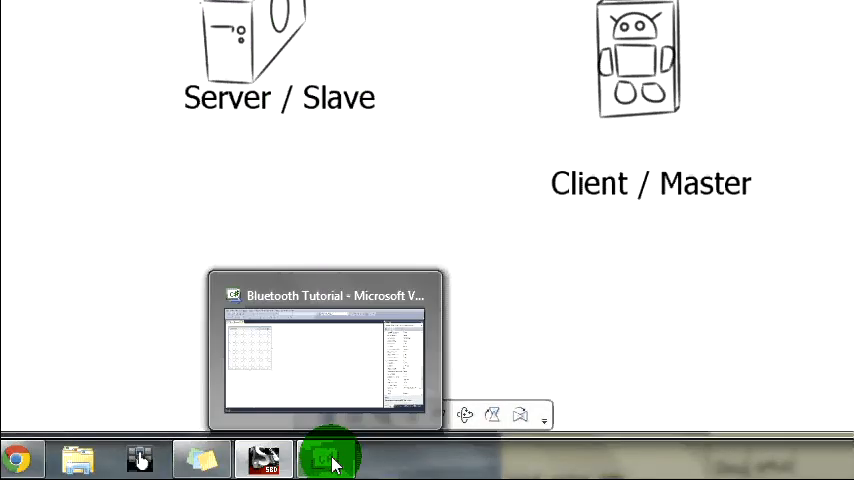
Return to the Bluetooth Tutorial project and look through the Window, Tools, Data, Project and View menus
{"action": "left_click", "coordinate": [329, 456]}
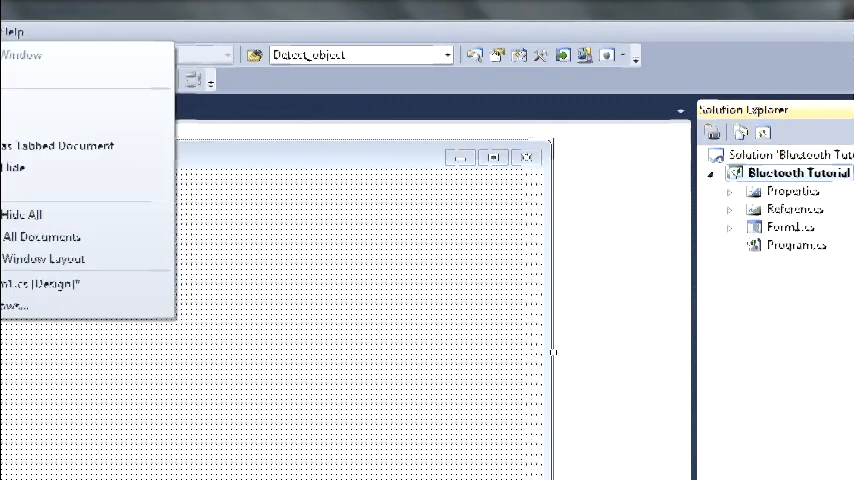
{"action": "left_click", "coordinate": [15, 305]}
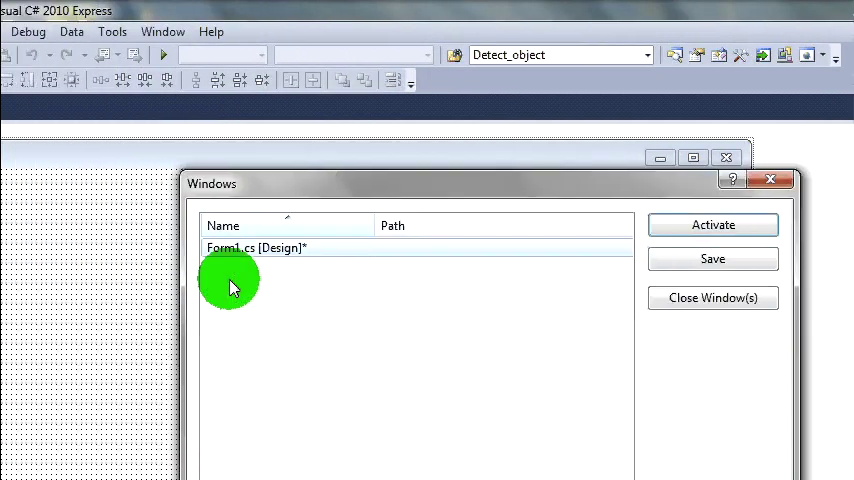
{"action": "left_click", "coordinate": [199, 32]}
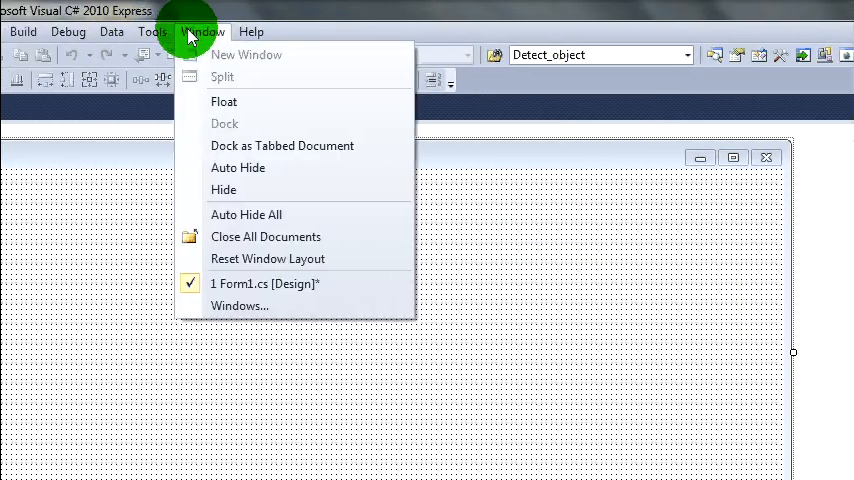
{"action": "left_click", "coordinate": [232, 32]}
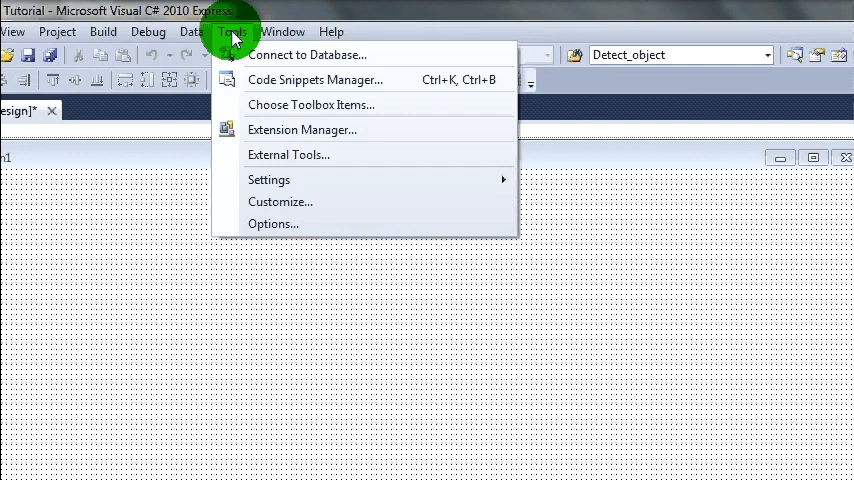
{"action": "left_click", "coordinate": [272, 223]}
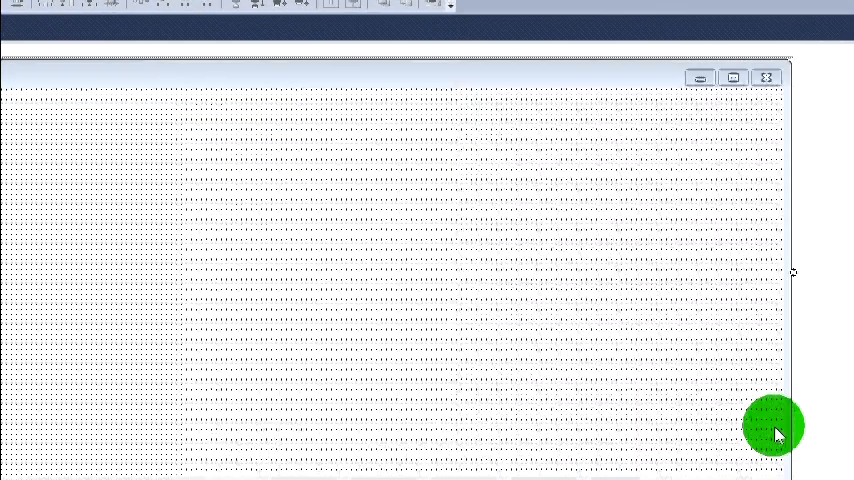
{"action": "left_click", "coordinate": [196, 32]}
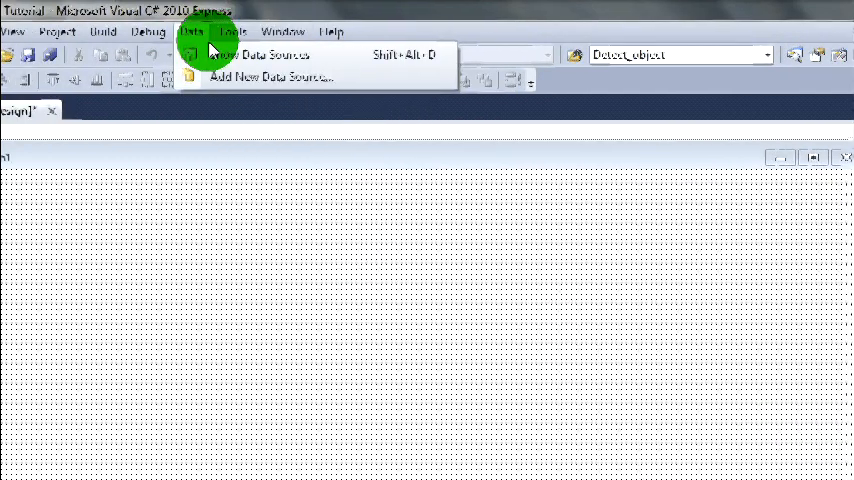
{"action": "left_click", "coordinate": [132, 31]}
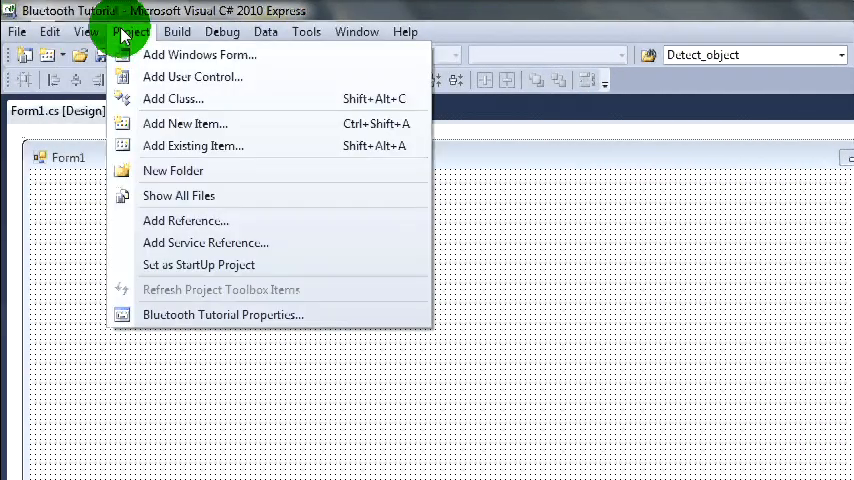
{"action": "left_click", "coordinate": [82, 31]}
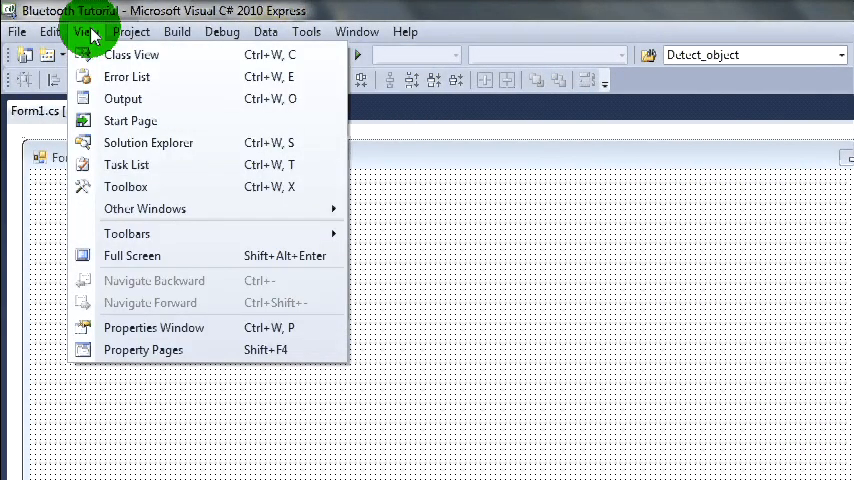
{"action": "left_click", "coordinate": [177, 31]}
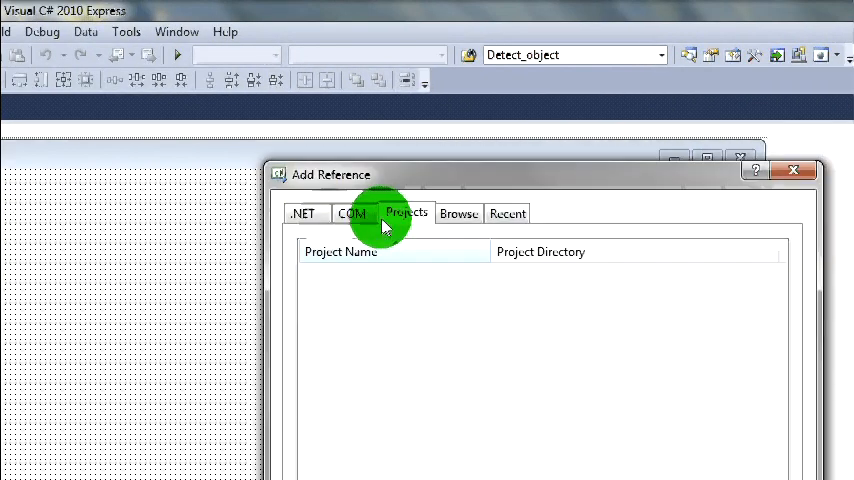
Scroll through the Add Reference .NET components list, then view the Projects tab
{"action": "left_click", "coordinate": [304, 213]}
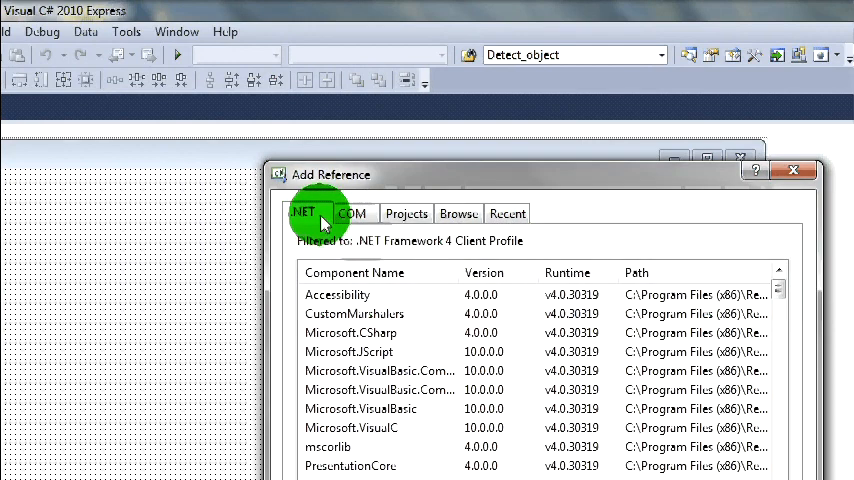
{"action": "scroll", "scroll_direction": "down", "scroll_amount": 3}
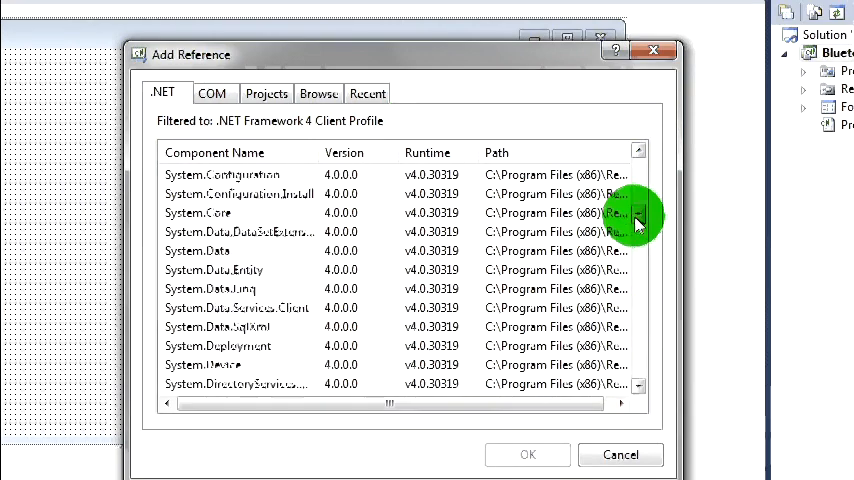
{"action": "scroll", "scroll_direction": "down", "scroll_amount": 3}
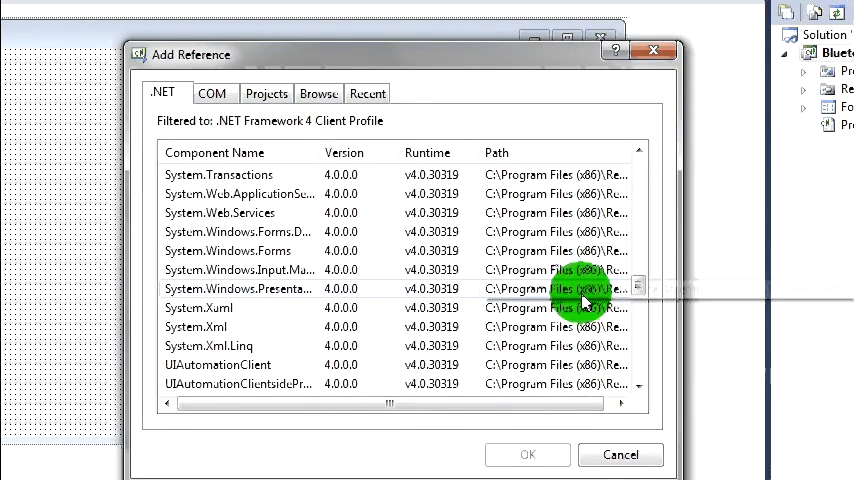
{"action": "mouse_move", "coordinate": [355, 283]}
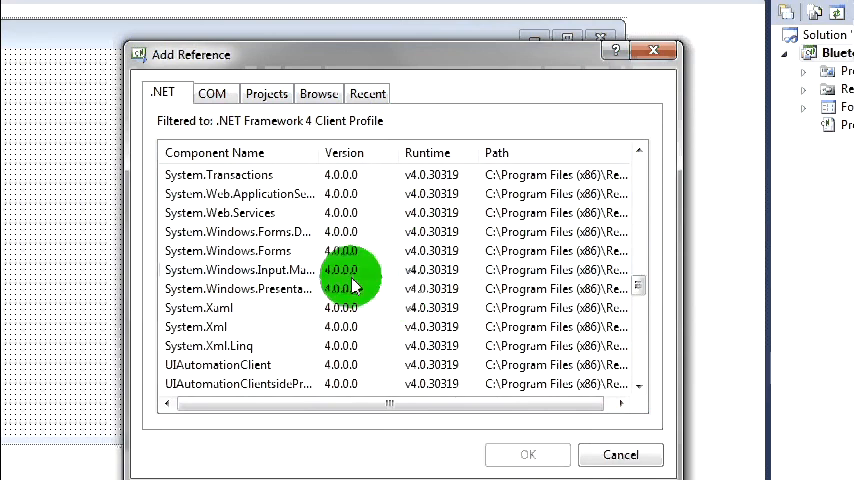
{"action": "left_click", "coordinate": [266, 133]}
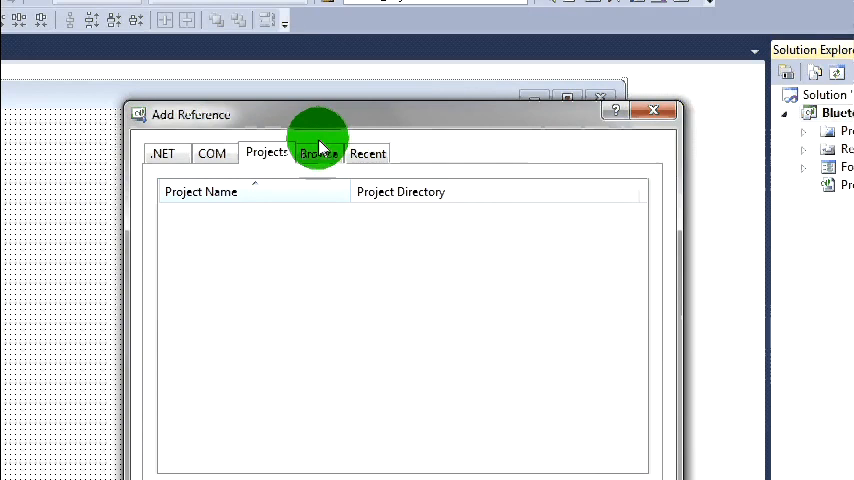
Browse from C: to the 32feet.NET NET folder and add InTheHand.Net.Personal.dll as a reference
{"action": "left_click", "coordinate": [318, 152]}
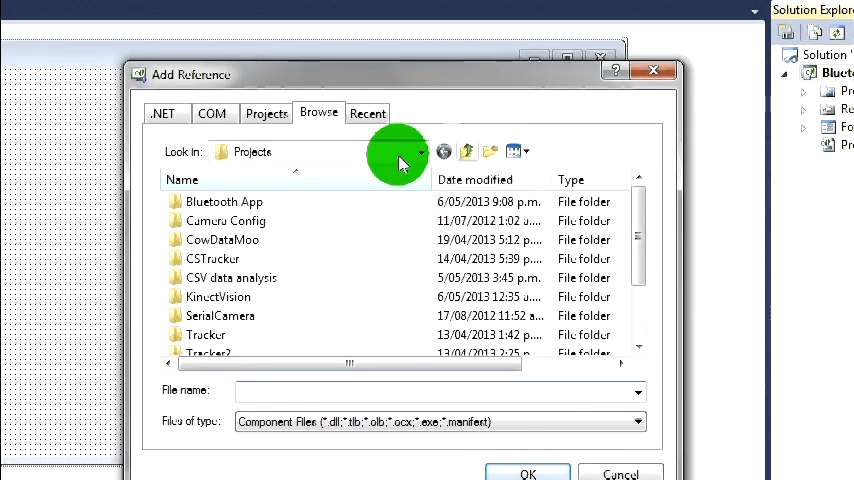
{"action": "left_click", "coordinate": [468, 151]}
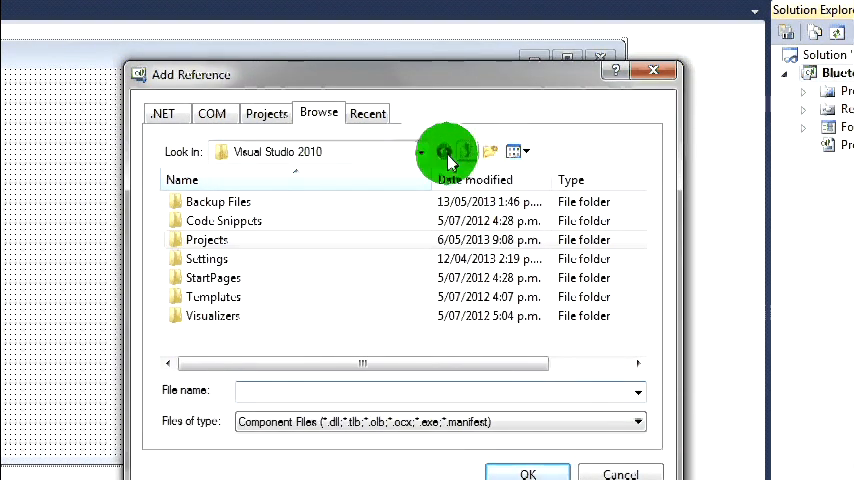
{"action": "left_click", "coordinate": [420, 151]}
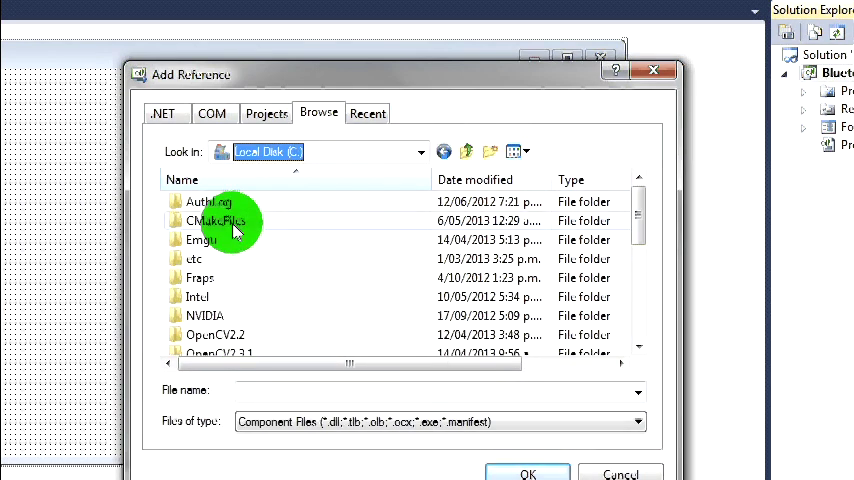
{"action": "scroll", "scroll_direction": "down", "scroll_amount": 3}
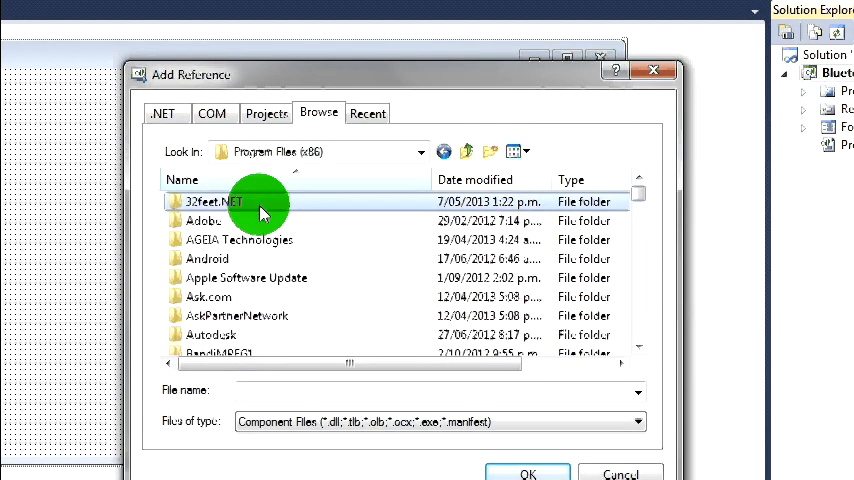
{"action": "double_click", "coordinate": [210, 201]}
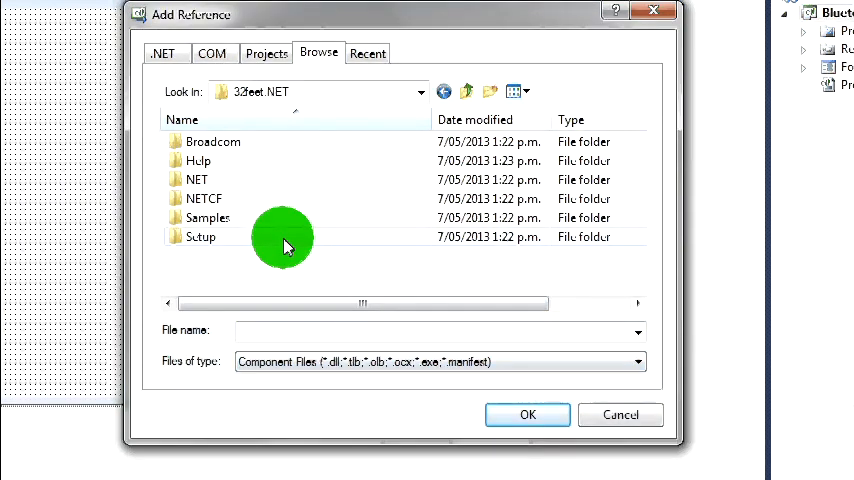
{"action": "double_click", "coordinate": [197, 179]}
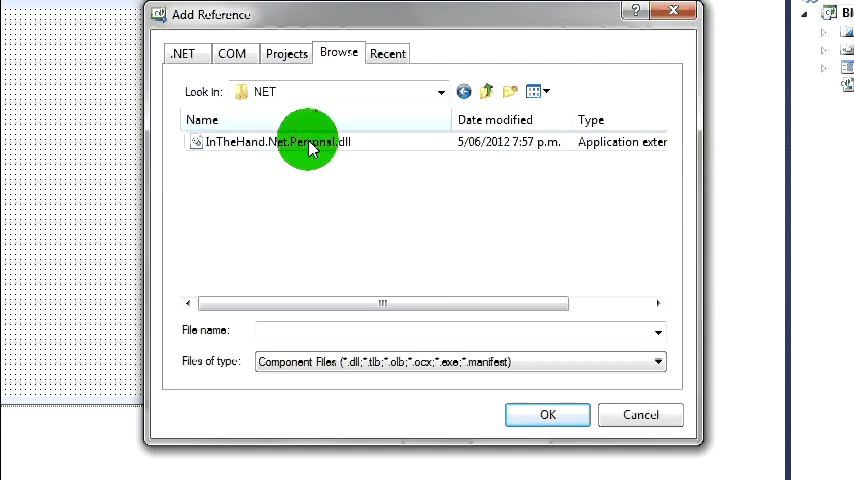
{"action": "left_click", "coordinate": [310, 141]}
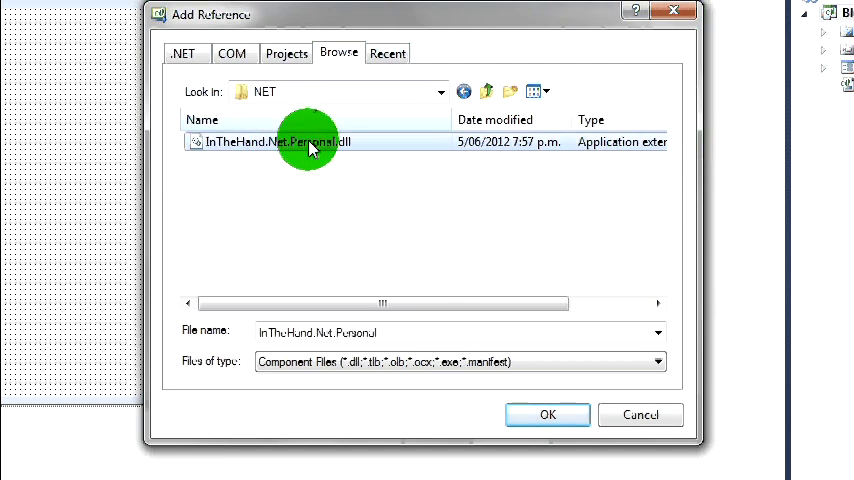
{"action": "left_click", "coordinate": [549, 414]}
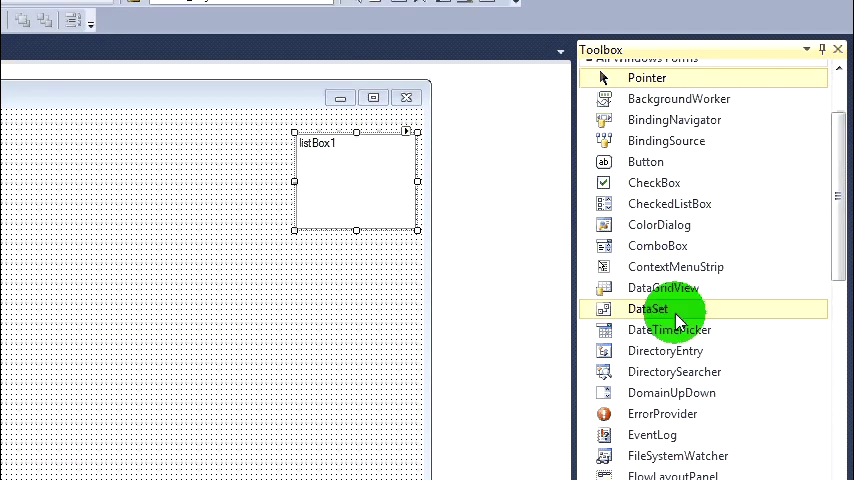
Scroll the Toolbox and place another radio button inside the group box
{"action": "scroll", "scroll_direction": "down", "scroll_amount": 3}
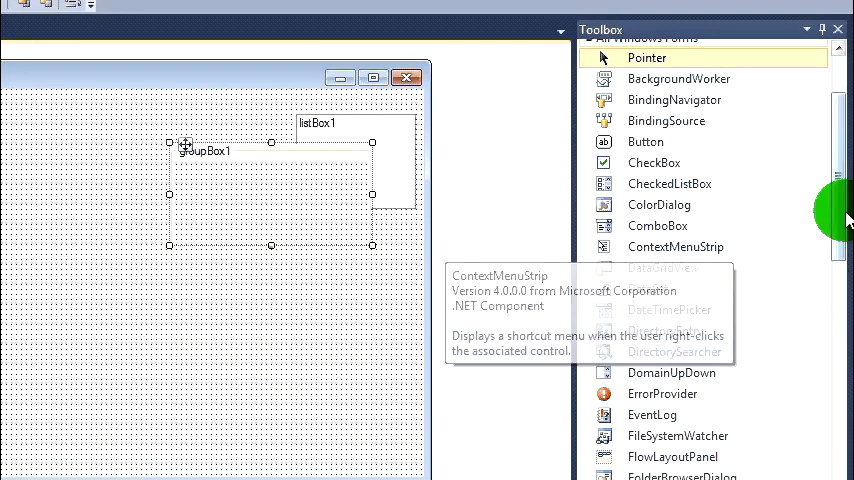
{"action": "scroll", "scroll_direction": "down", "scroll_amount": 3}
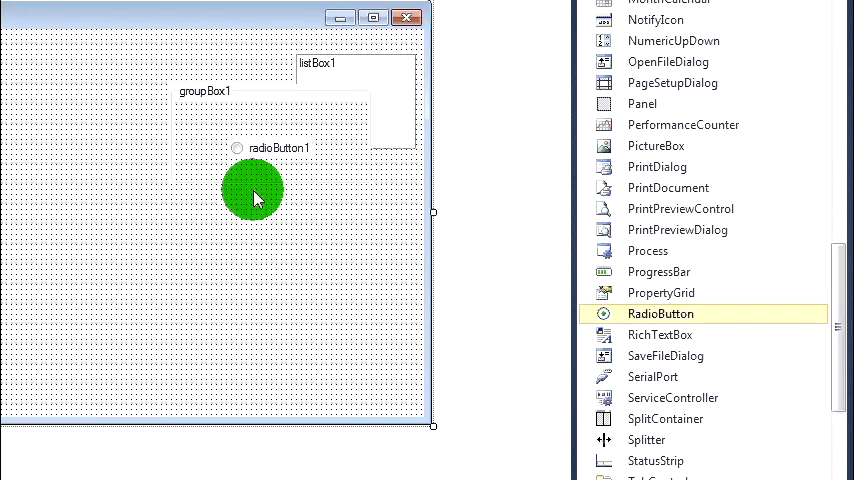
{"action": "left_click", "coordinate": [253, 190]}
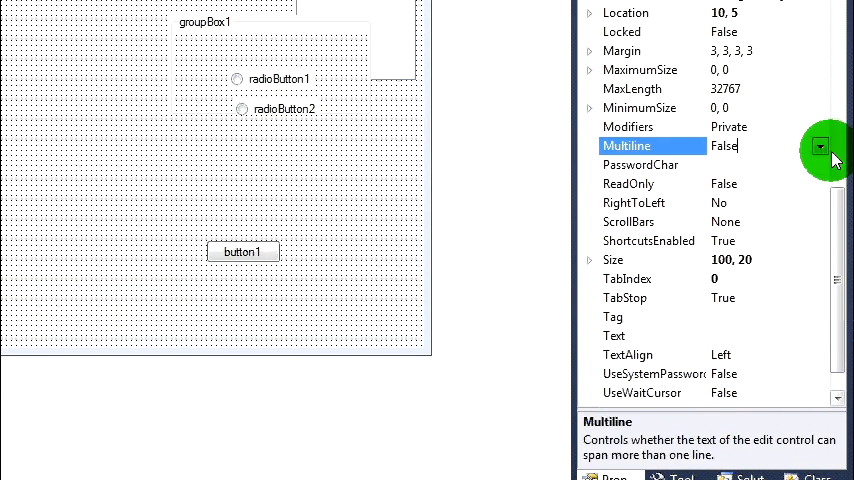
Set the text box's Multiline property to True and name it tbOutput
{"action": "left_click", "coordinate": [822, 146]}
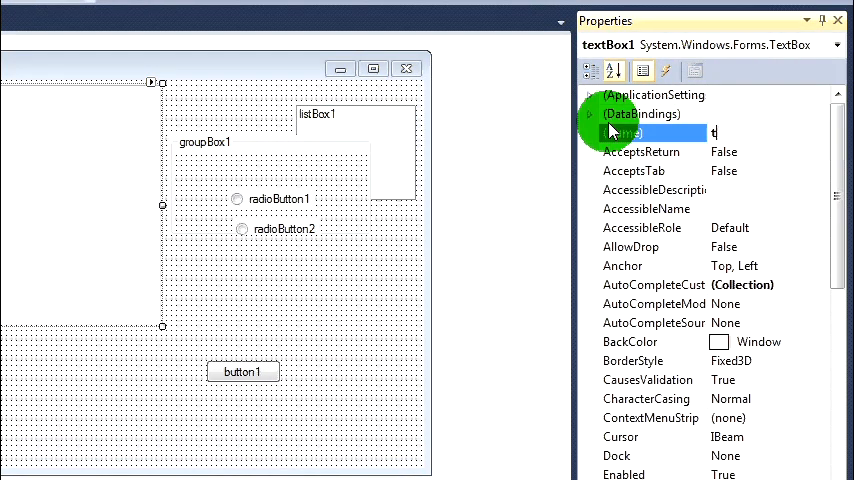
{"action": "type", "text": "tbOut"}
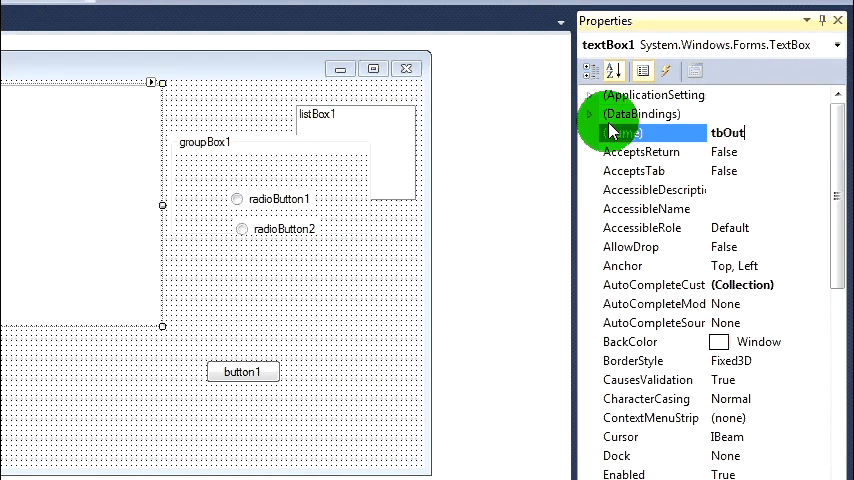
{"action": "type", "text": "put"}
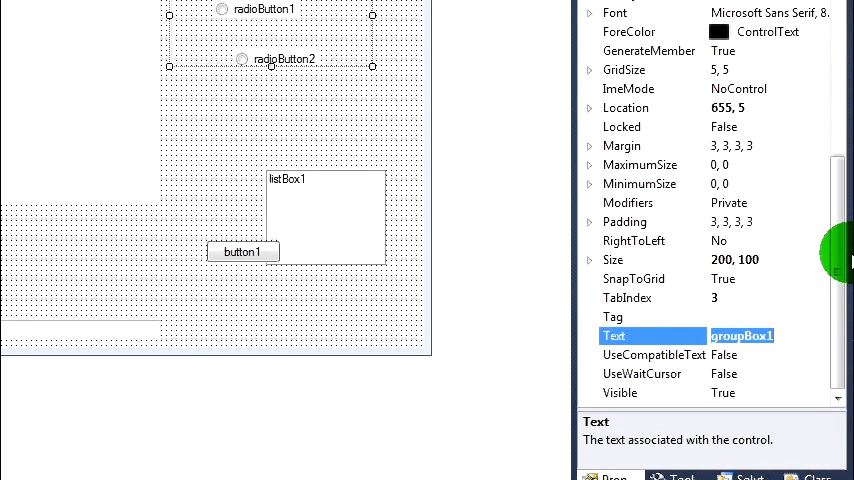
Caption the group box 'Connection Type' and label the radio buttons Client and Server
{"action": "type", "text": "Connect"}
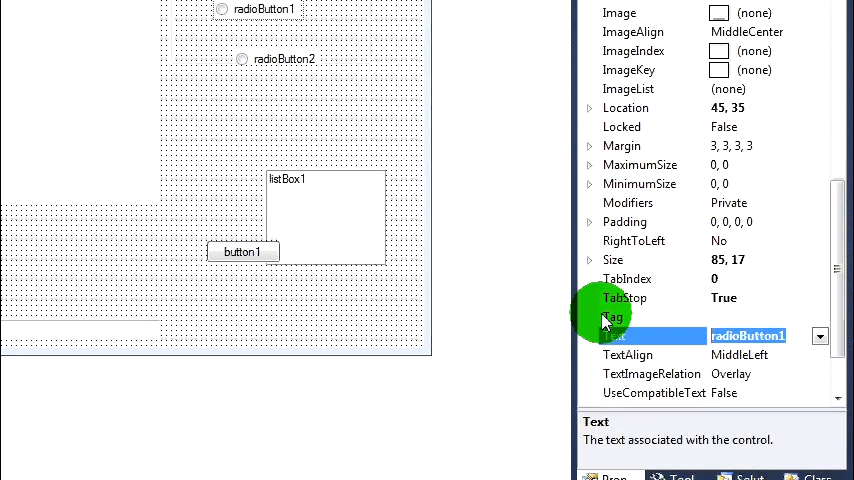
{"action": "type", "text": "Client"}
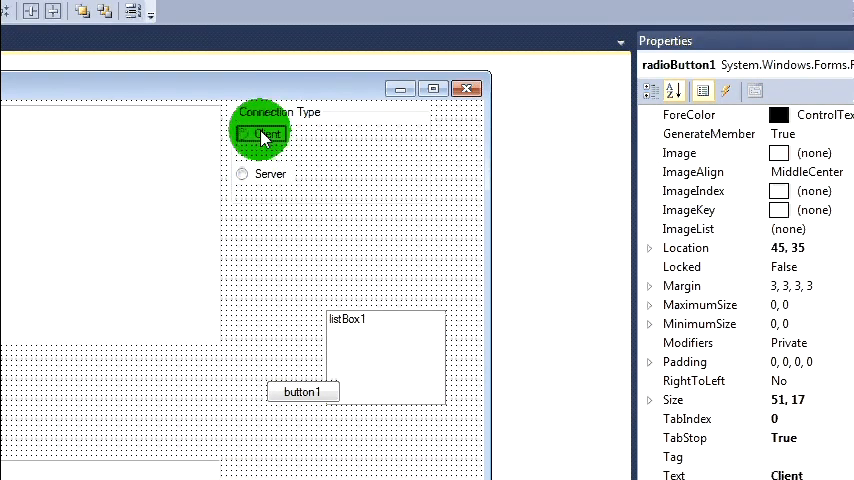
{"action": "left_click", "coordinate": [340, 133]}
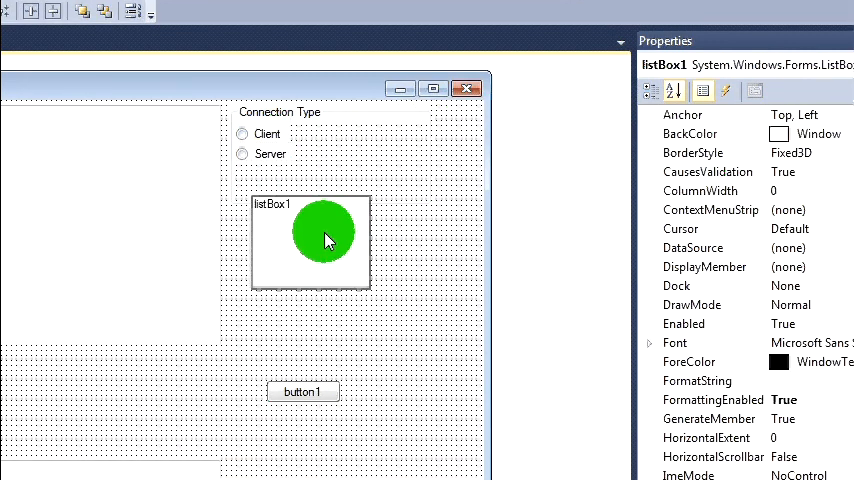
Drag listBox1 below the Connection Type group to enlarge it
{"action": "left_click_drag", "start_coordinate": [330, 237], "coordinate": [355, 305]}
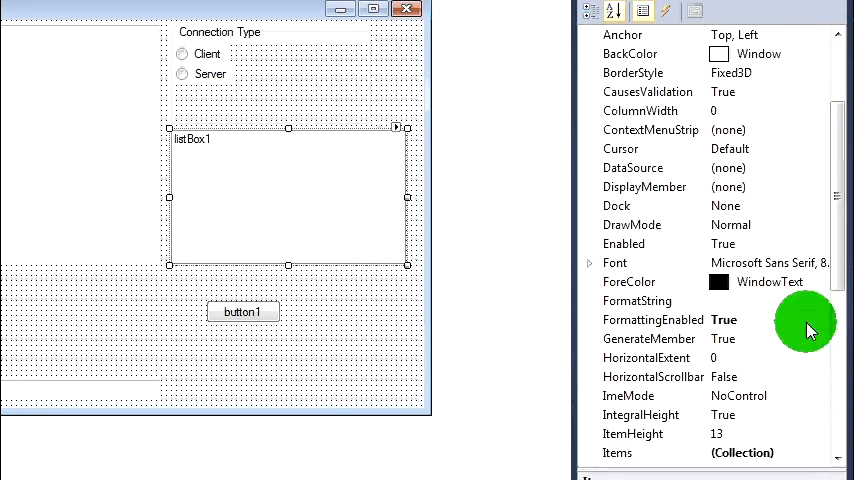
{"action": "left_click", "coordinate": [204, 133]}
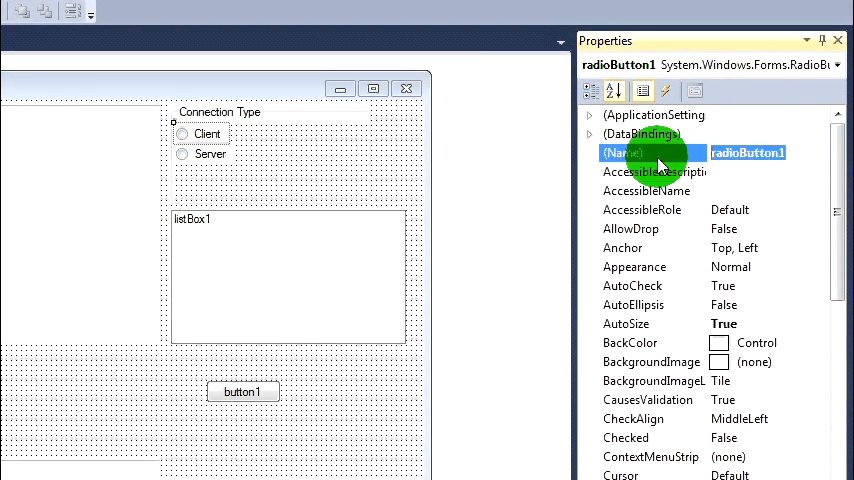
Set the radio buttons' (Name) properties to rbClient and rbServer
{"action": "type", "text": "rbClient"}
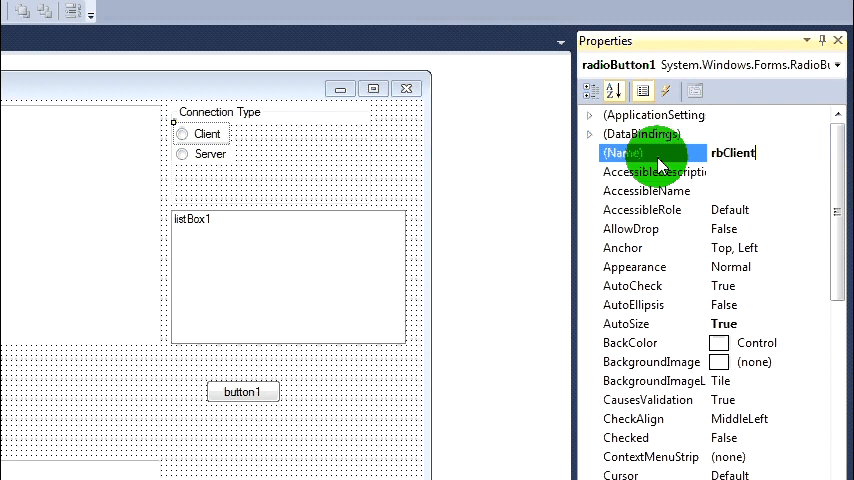
{"action": "left_click", "coordinate": [210, 154]}
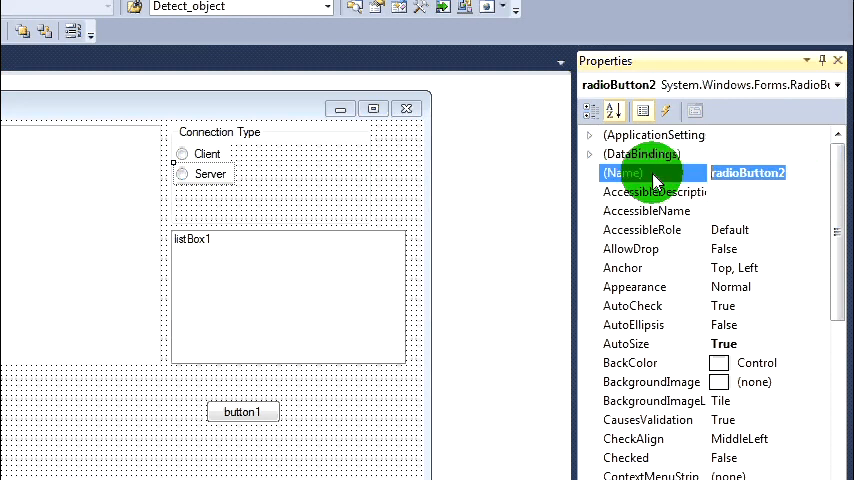
{"action": "type", "text": "rbS"}
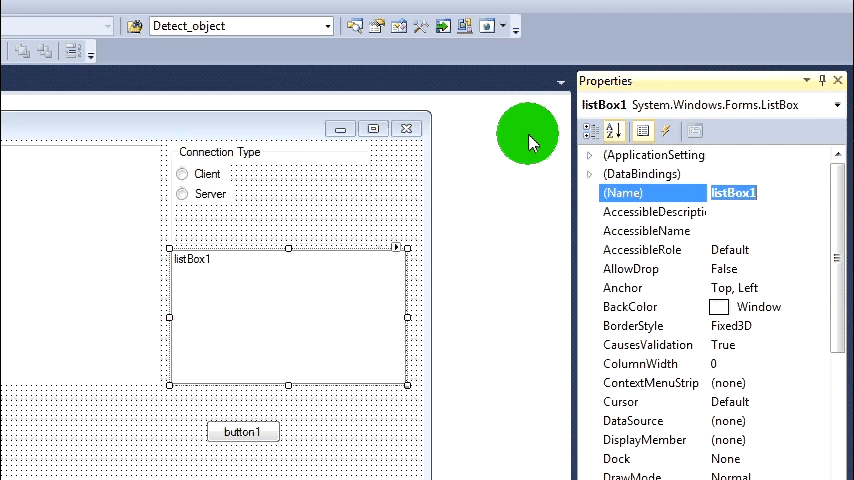
{"action": "mouse_move", "coordinate": [287, 310]}
{"action": "type", "text": "b"}
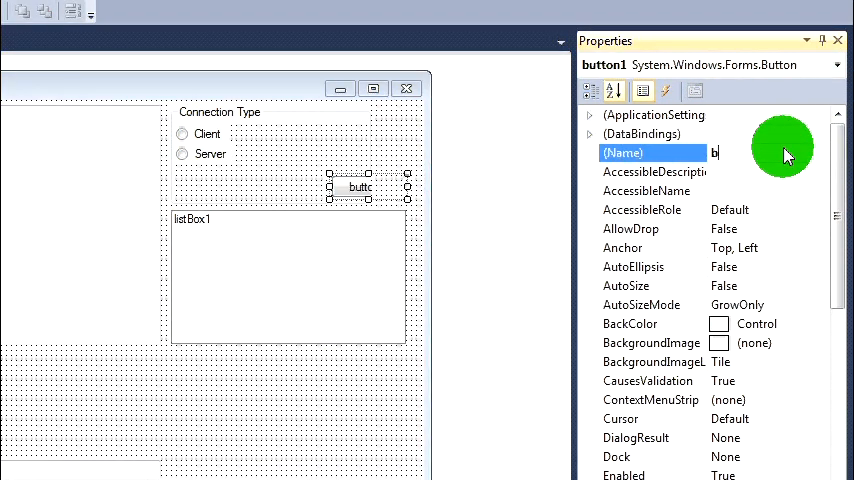
Name button1 bGo, set its Text to 'Go!!!!', and drag it below the list box
{"action": "type", "text": "G"}
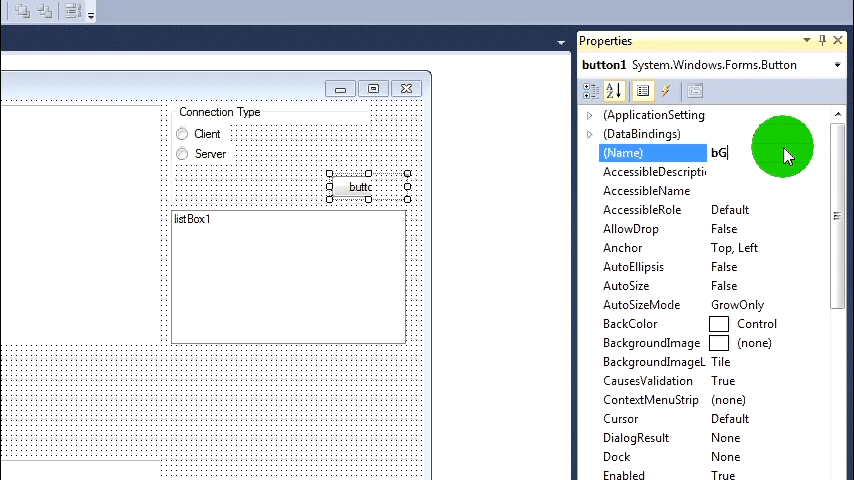
{"action": "scroll", "scroll_direction": "down", "scroll_amount": 3}
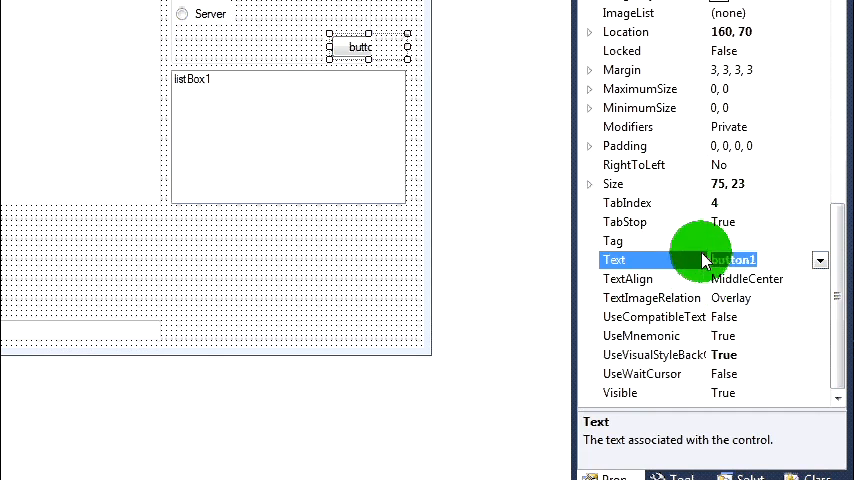
{"action": "type", "text": "Go!!!!"}
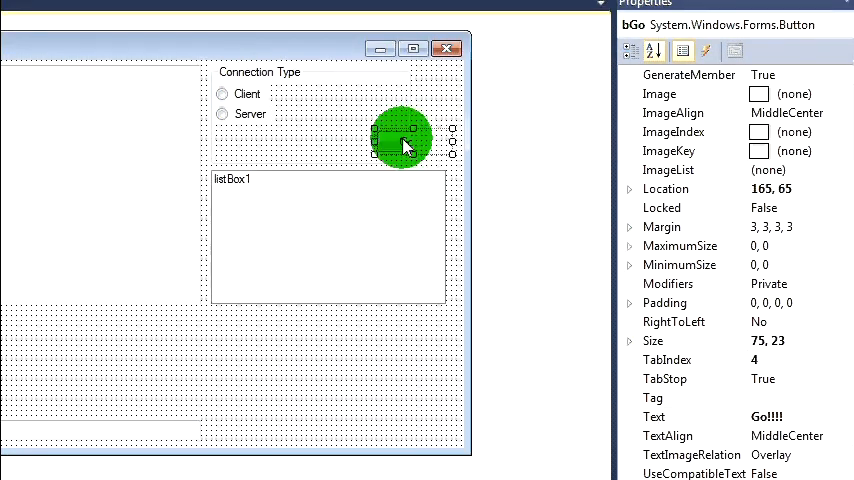
{"action": "left_click_drag", "start_coordinate": [400, 135], "coordinate": [405, 325]}
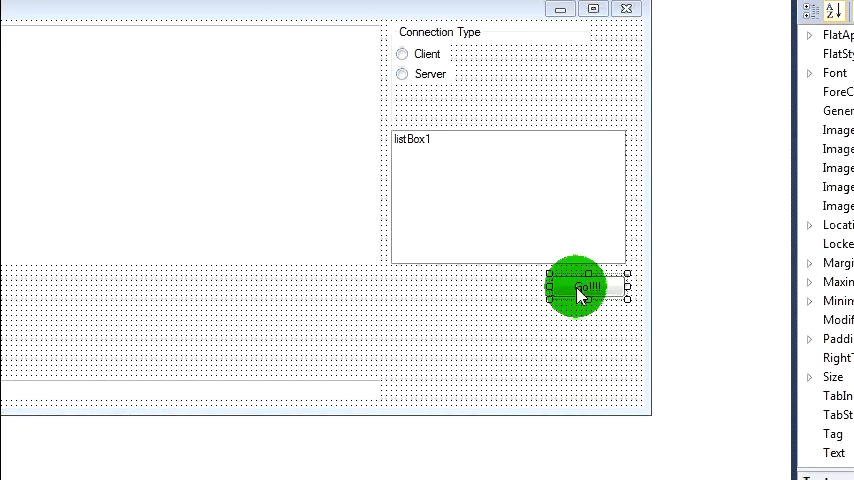
Double-click the Go button to generate bGo_Click, then save the Bluetooth Tutorial project
{"action": "double_click", "coordinate": [578, 288]}
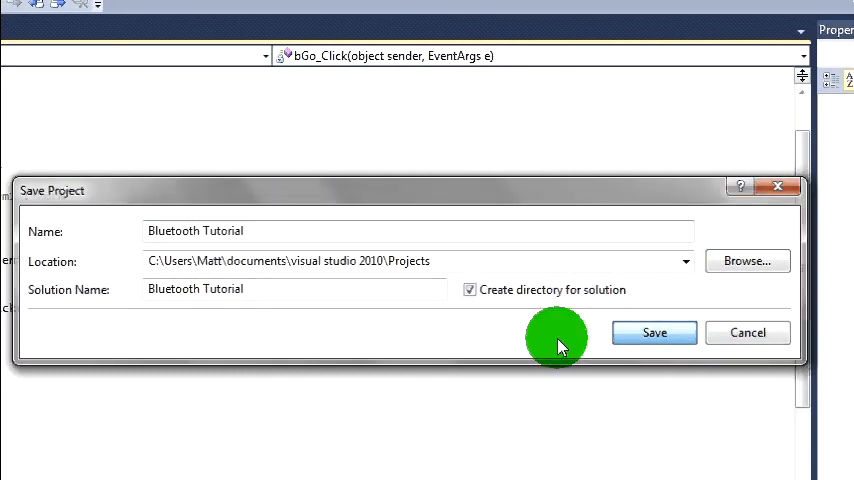
{"action": "left_click", "coordinate": [654, 332]}
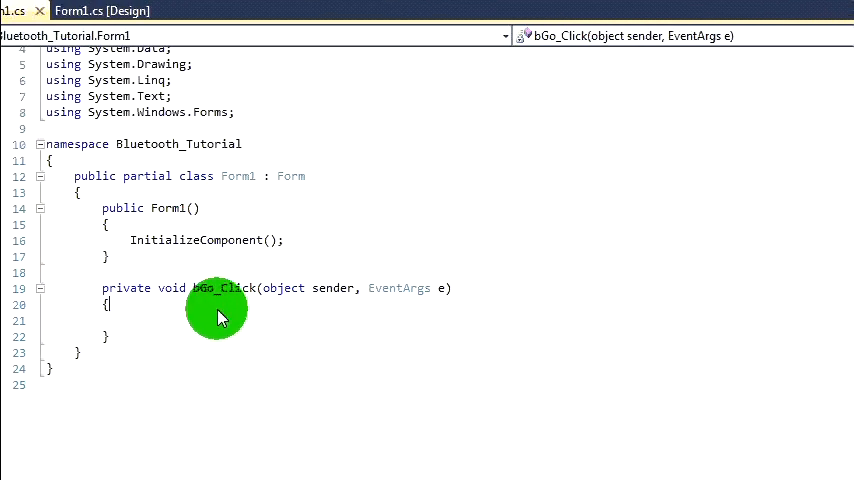
{"action": "mouse_move", "coordinate": [495, 300]}
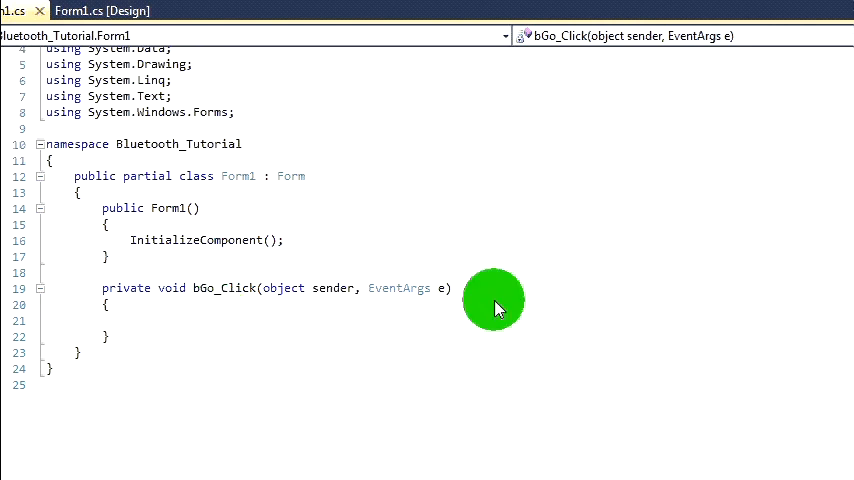